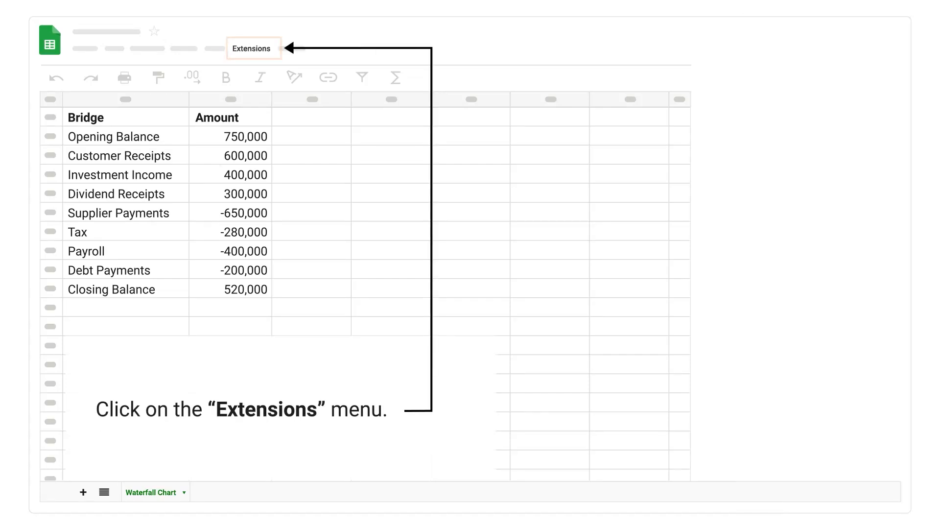
Launch the ChartExpo add-on from the Extensions menu
click(251, 49)
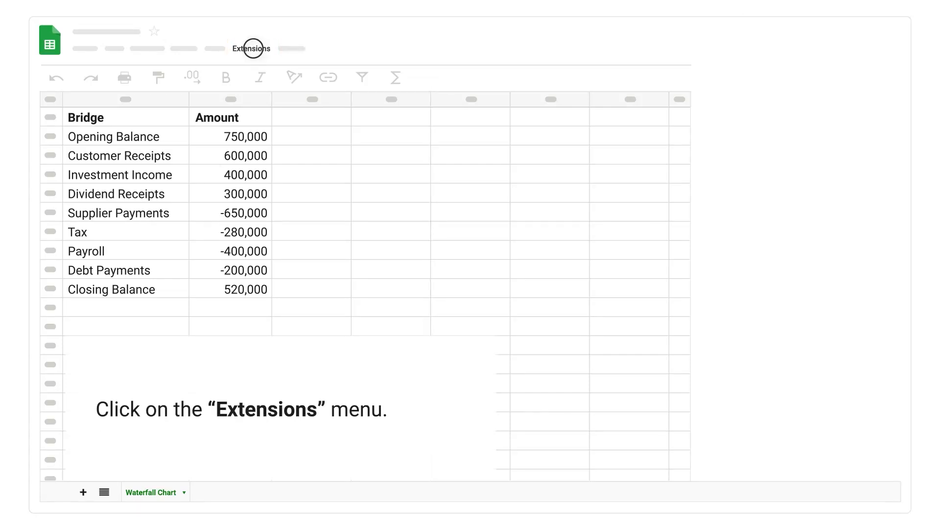
click(252, 48)
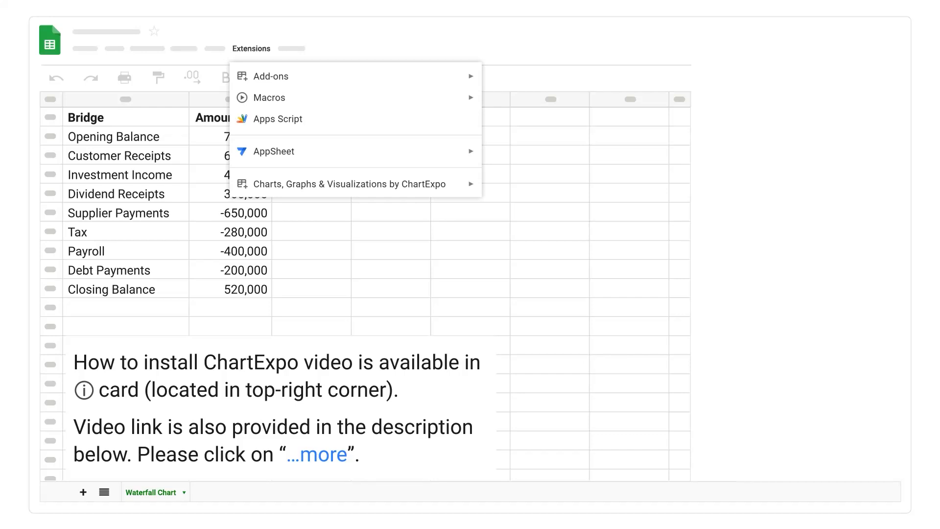
mouse_move(354, 184)
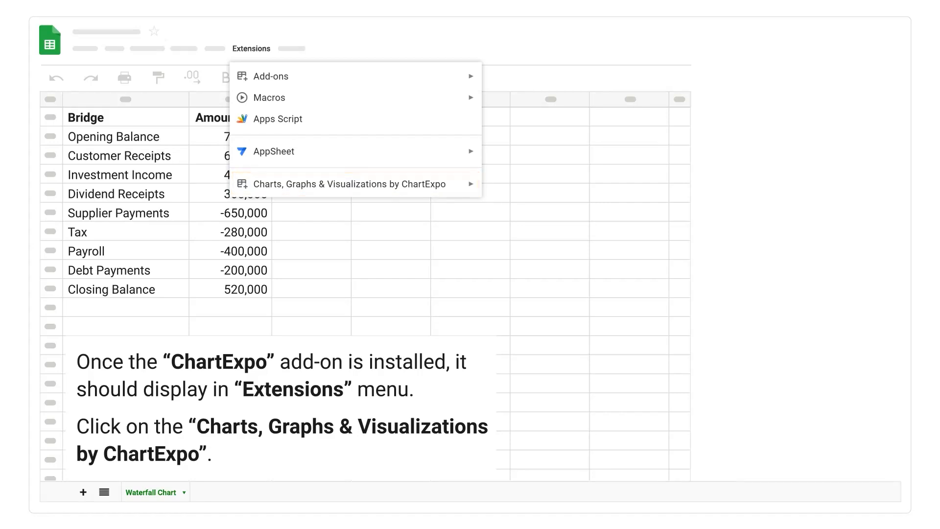
mouse_move(354, 185)
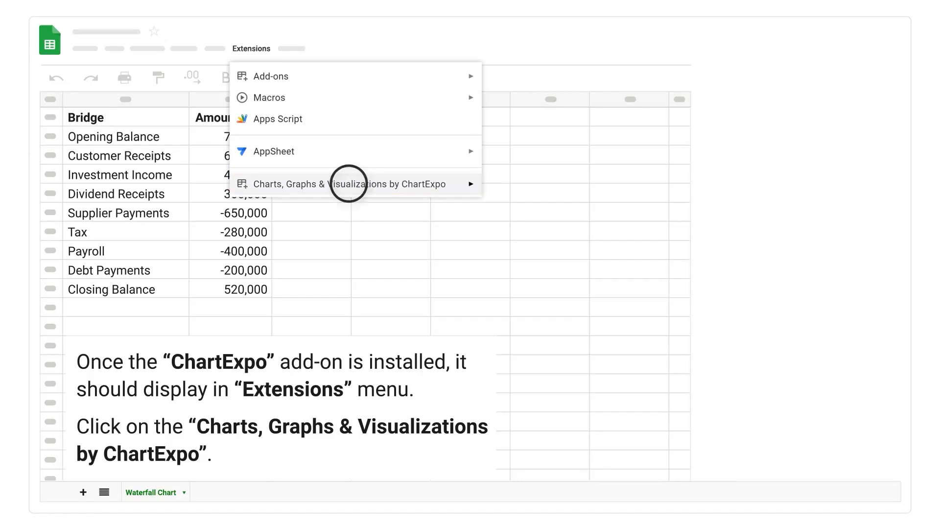
click(354, 184)
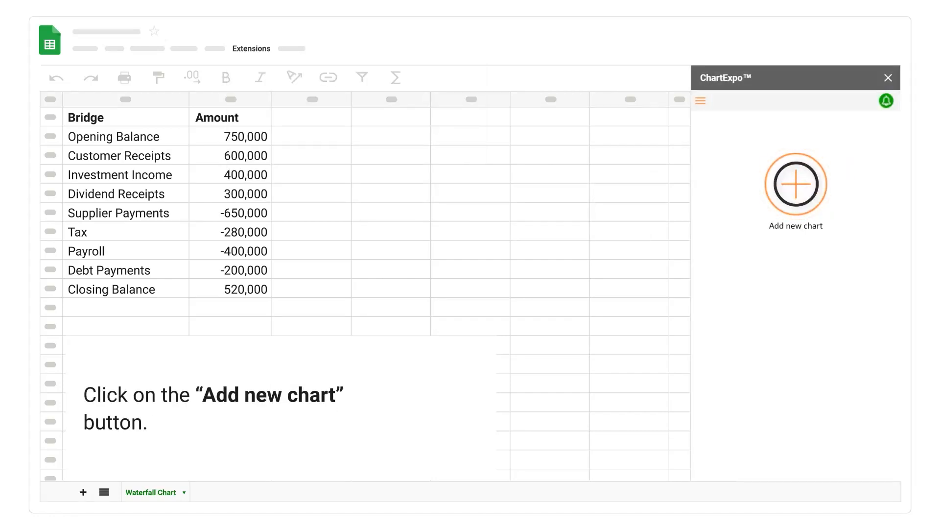
Start a new ChartExpo chart, search 'waterfall' and pick Waterfall Chart
click(796, 184)
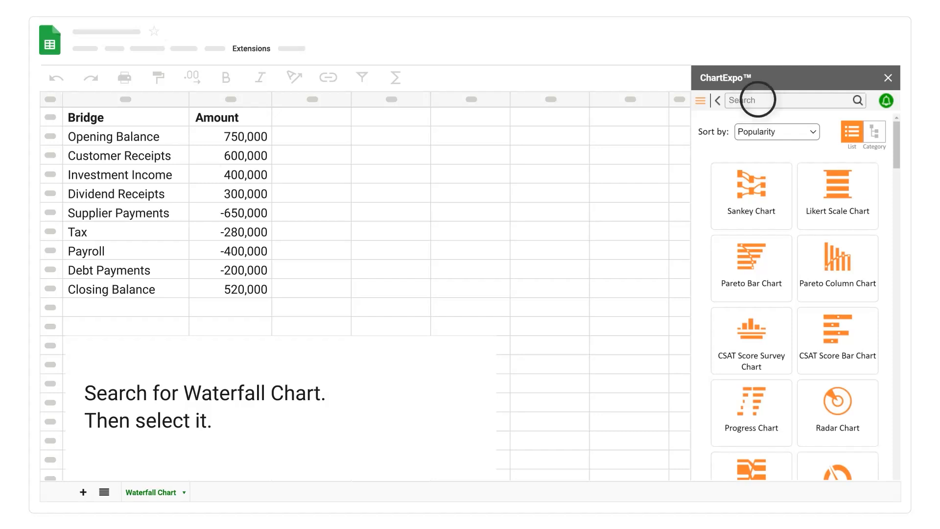
text(waterfall)
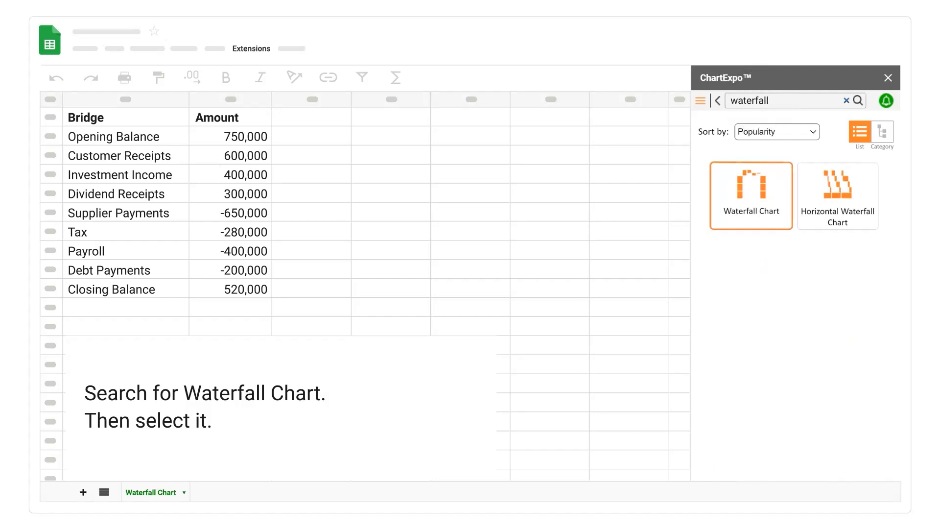
click(750, 194)
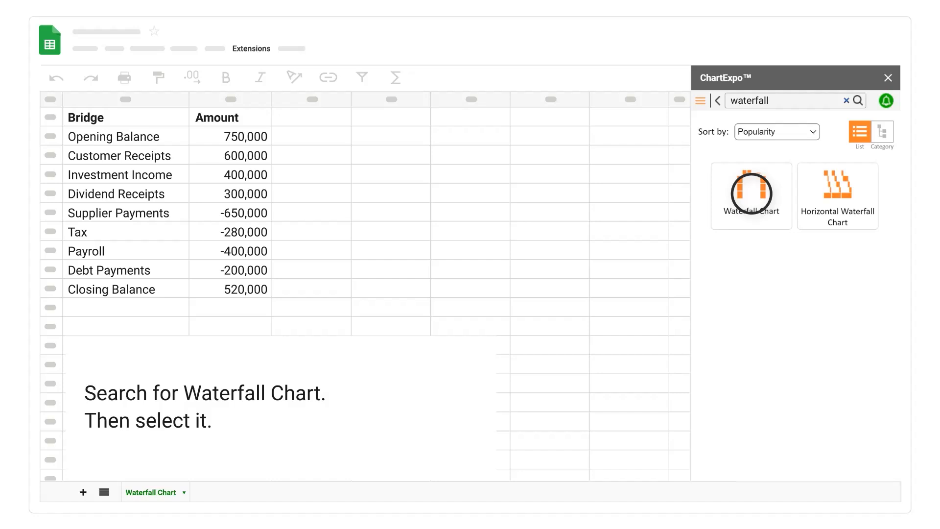
click(751, 192)
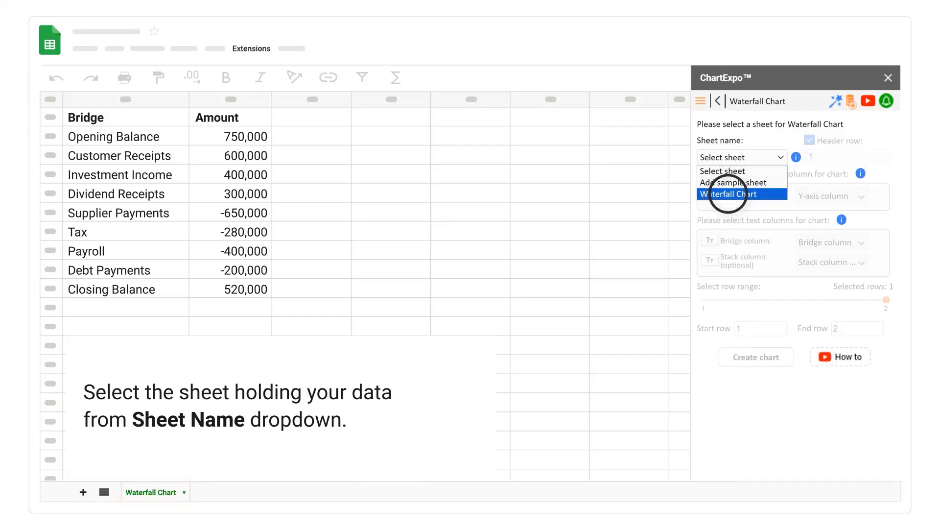
Use the Waterfall Chart sheet with Amount as values and Bridge as categories
click(742, 194)
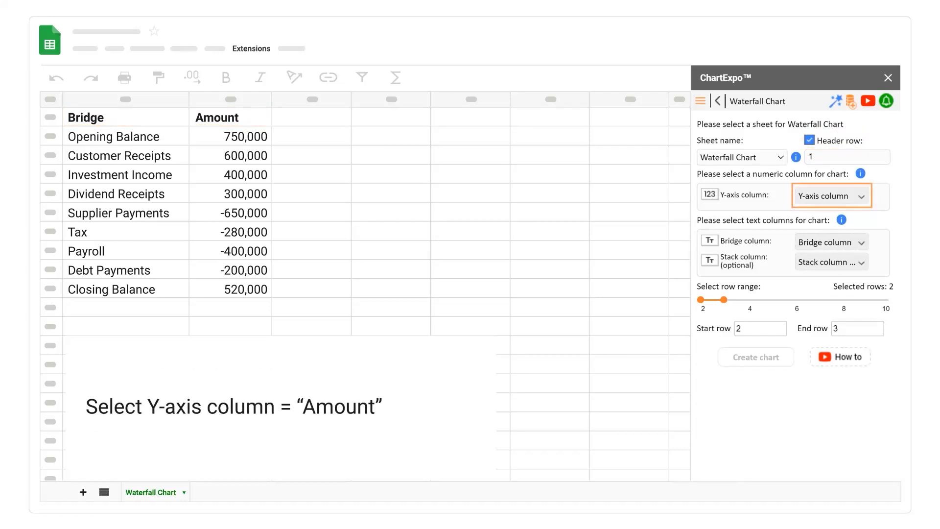
click(831, 195)
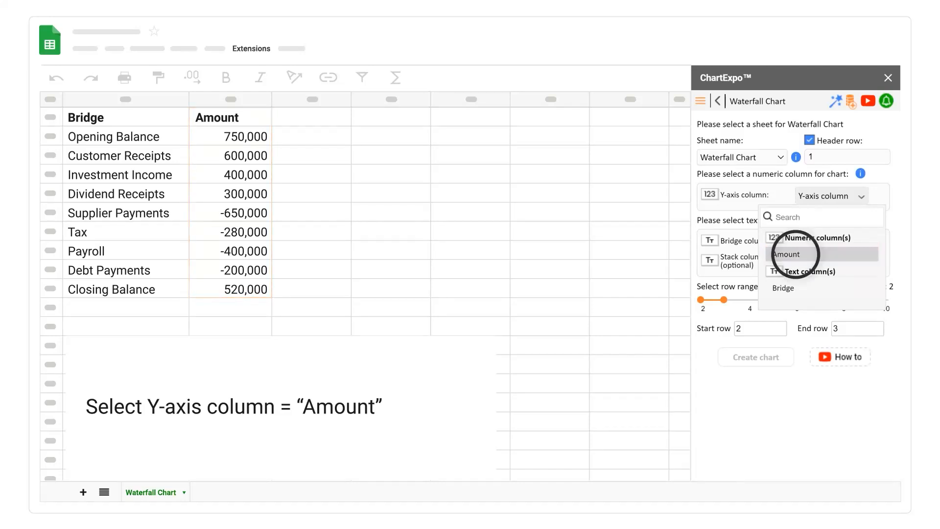
click(786, 254)
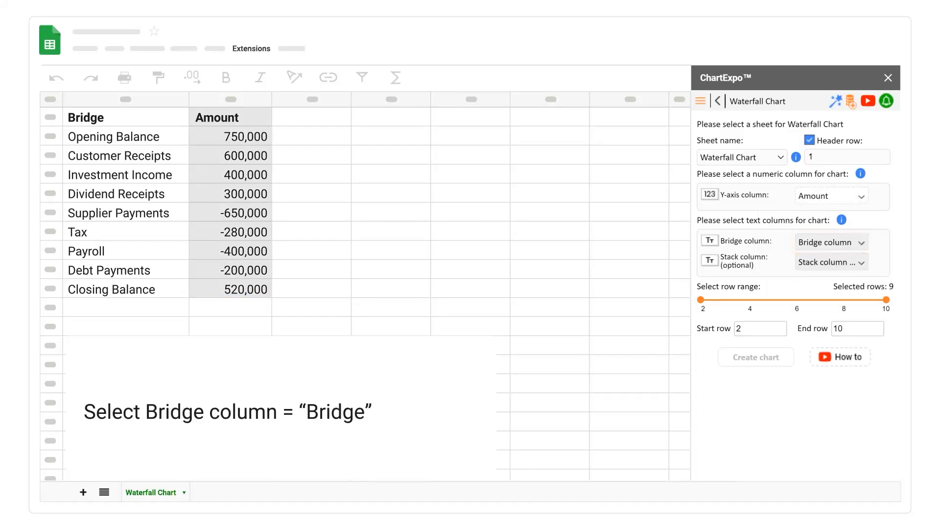
click(831, 262)
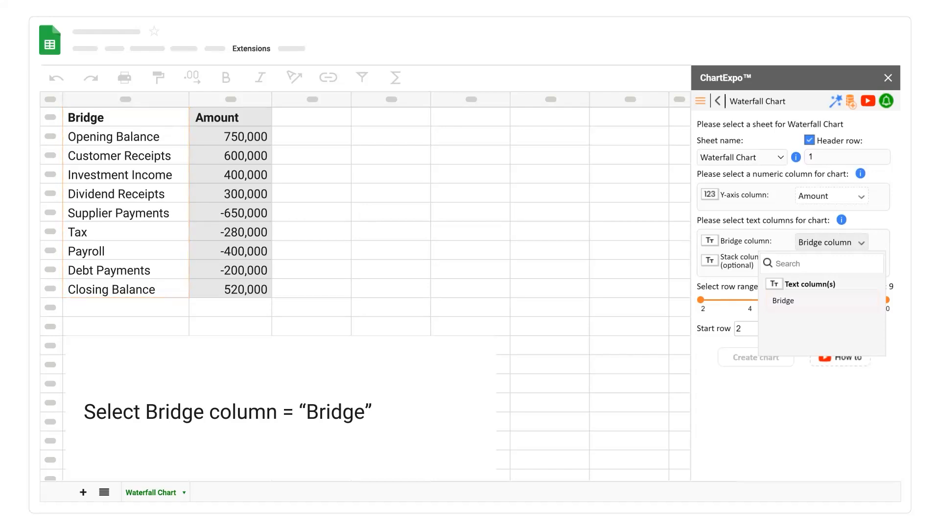
click(782, 300)
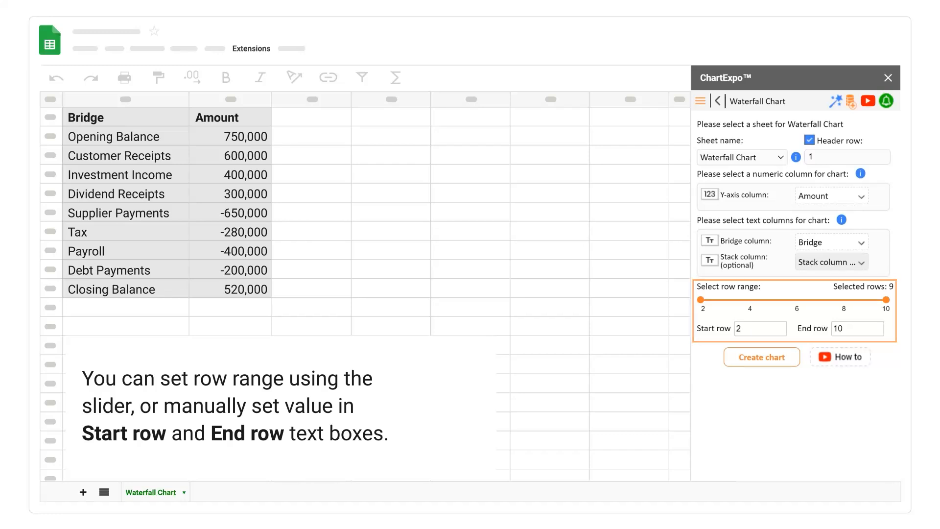
Adjust the row range slider back to row 10 and create the chart
drag(885, 299, 841, 299)
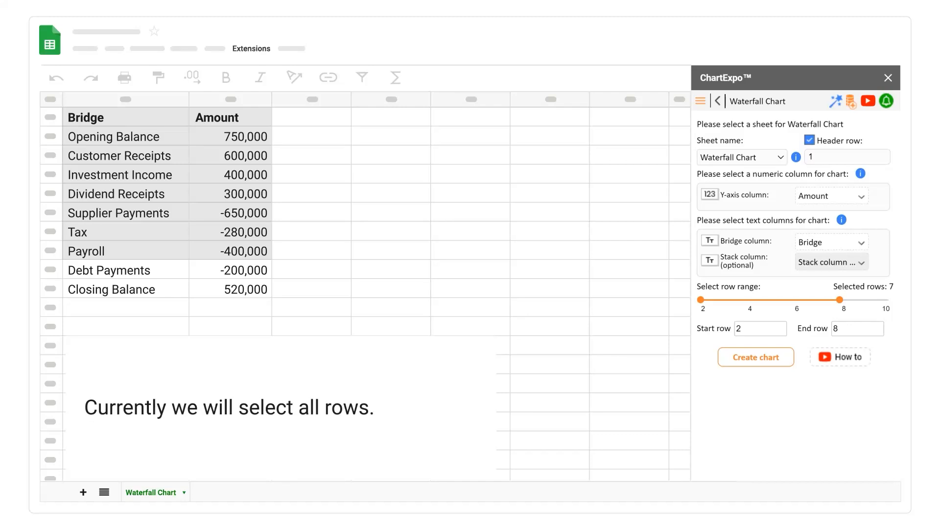
drag(841, 299, 885, 299)
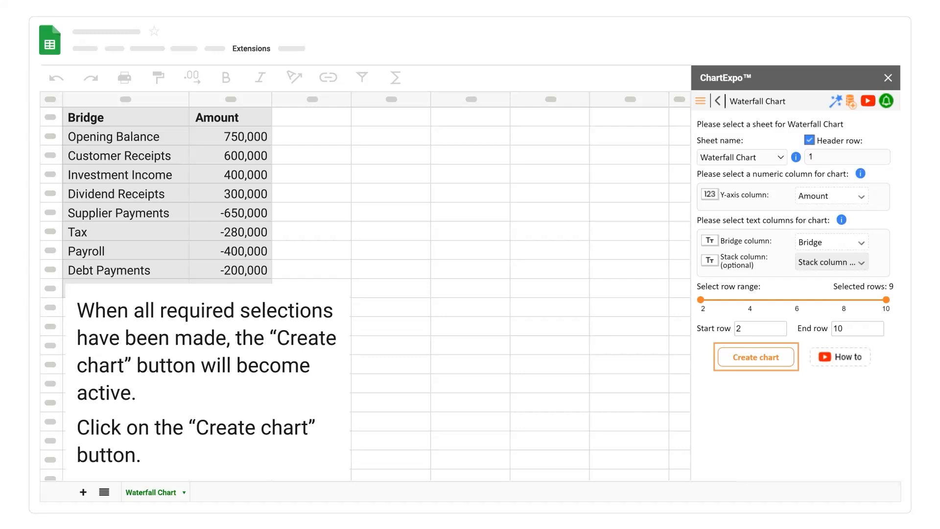
click(755, 357)
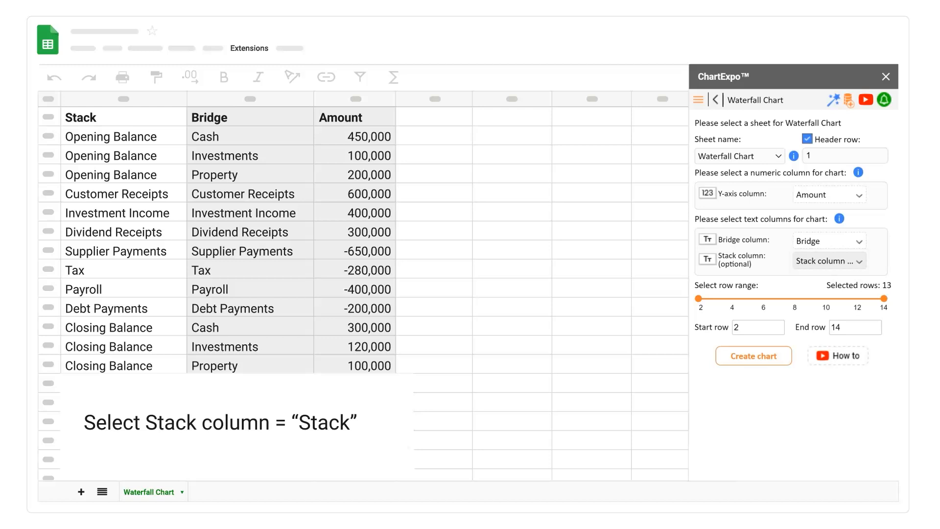
Set Stack as the stack column and regenerate the waterfall chart
click(829, 260)
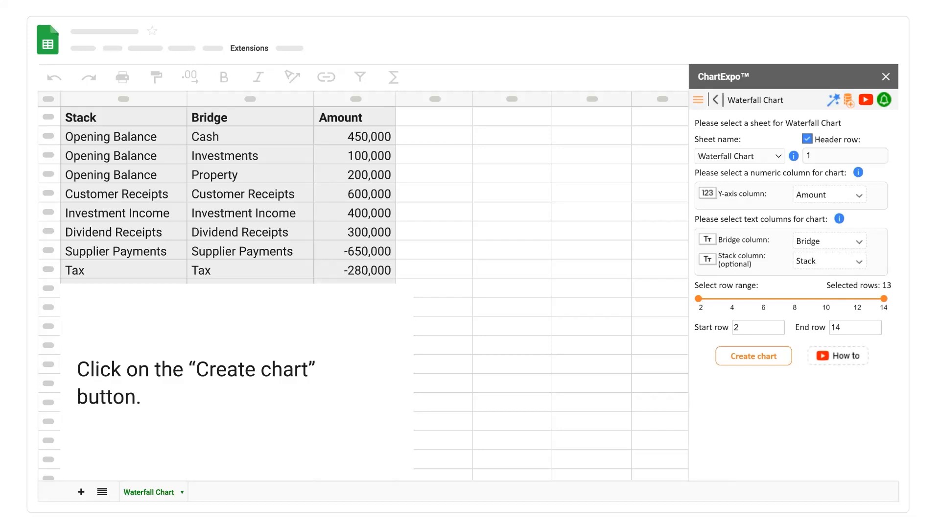
click(754, 356)
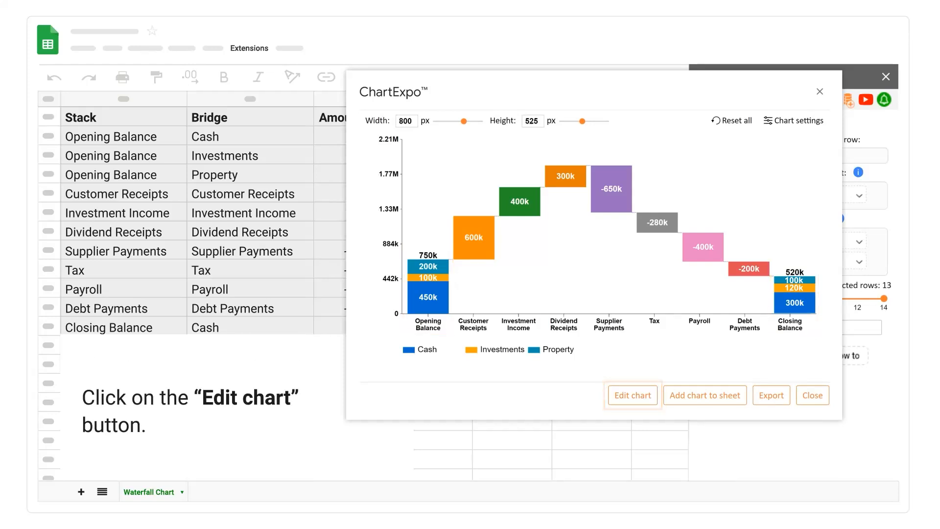
Show the chart header 'Cash Flow Overview' via Chart Header Properties
click(631, 395)
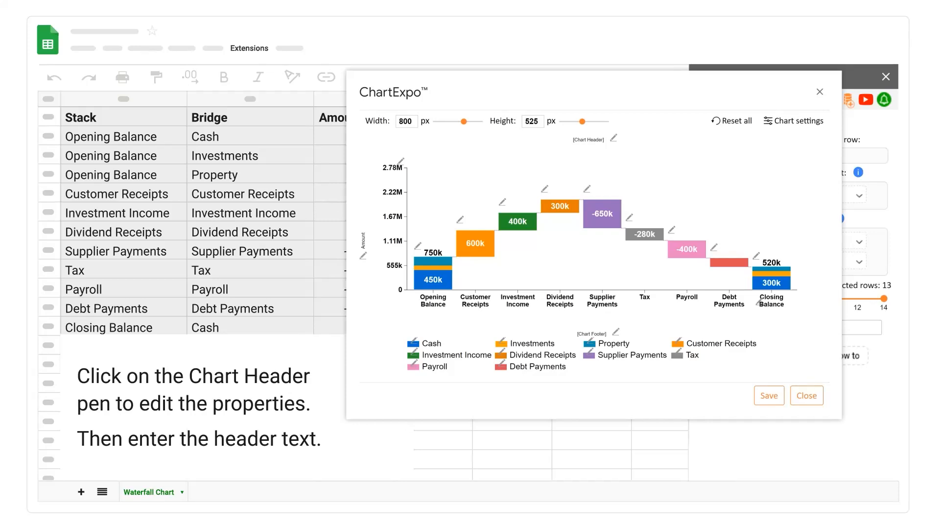
click(613, 138)
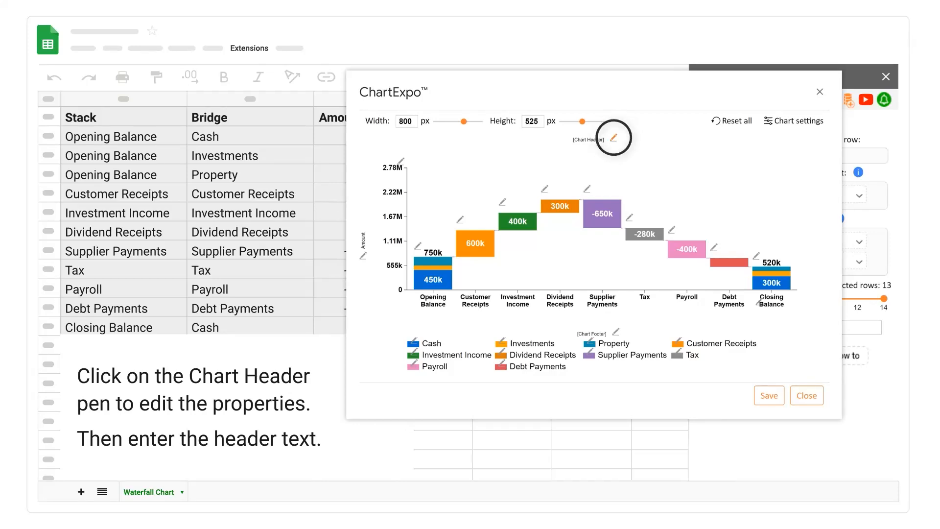
click(611, 137)
text(Cash Flow Overview)
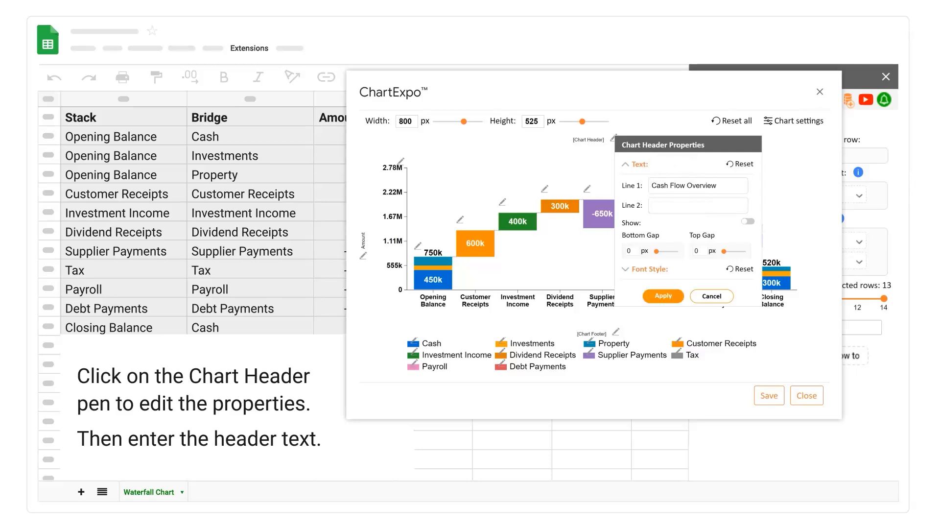
click(746, 221)
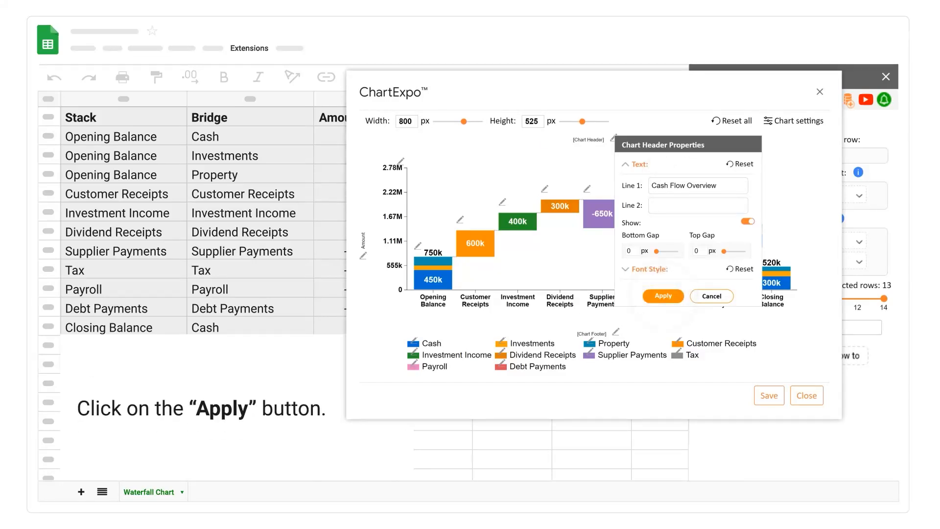
click(662, 296)
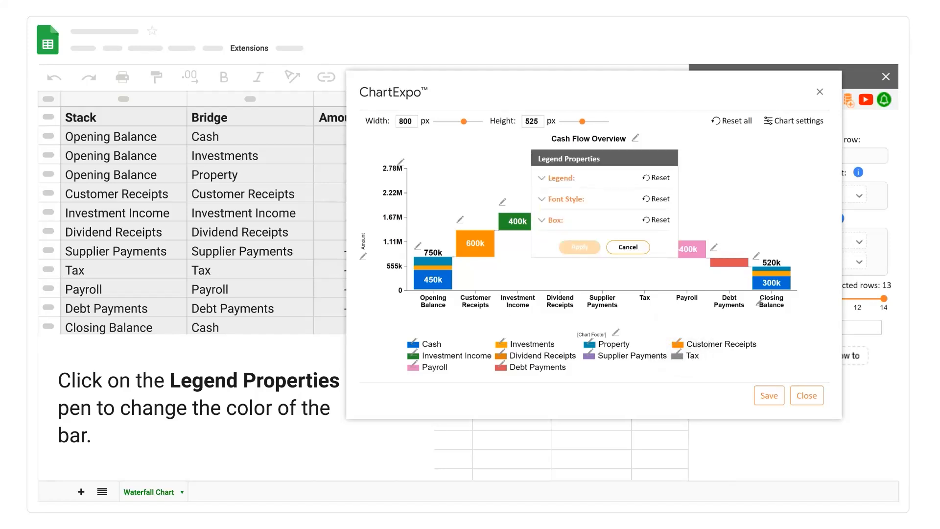
Recolour the bars teal and salmon and prefix left-axis values with $
click(551, 219)
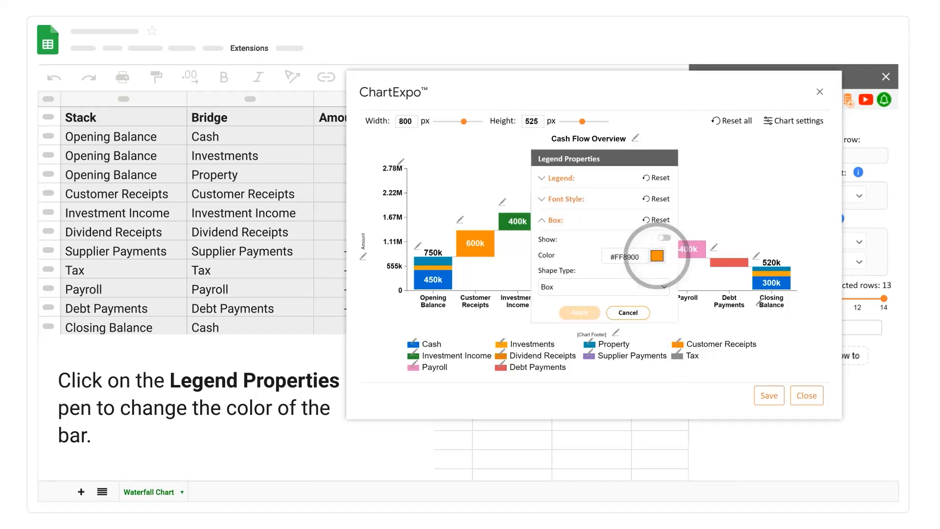
click(641, 256)
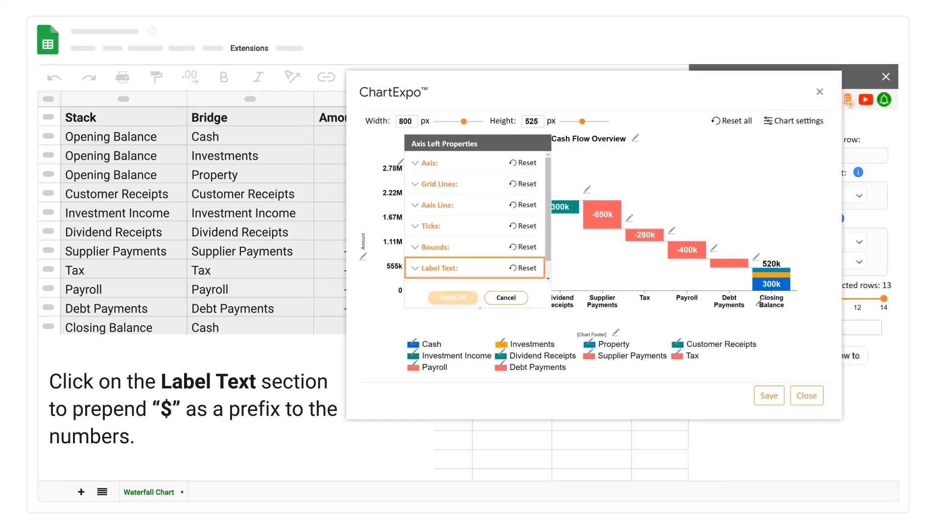
click(439, 268)
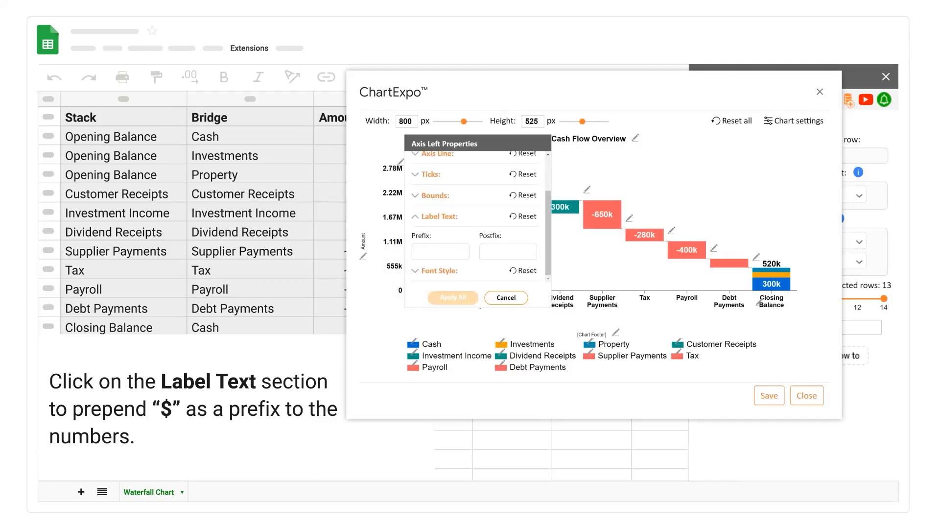
text($)
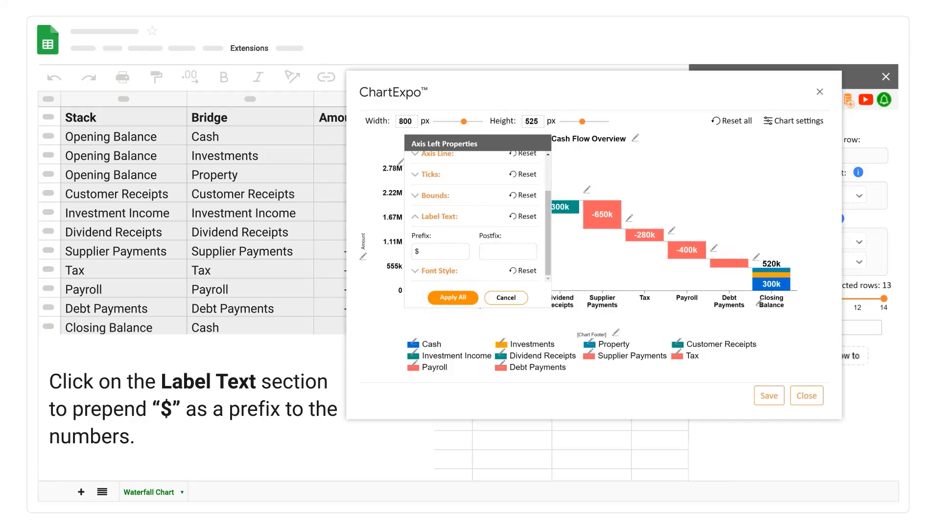
click(452, 298)
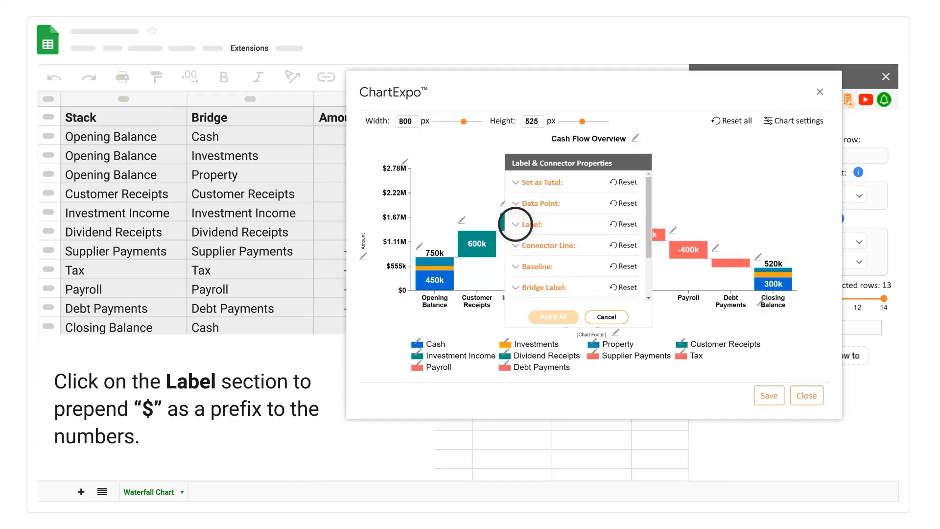
Set the bar value label prefix to $ and apply it to all labels
click(530, 224)
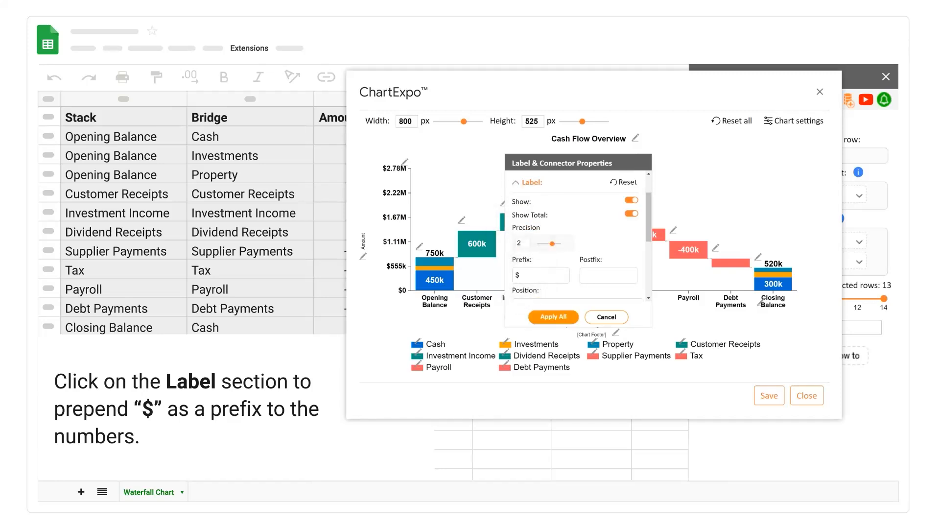
click(553, 317)
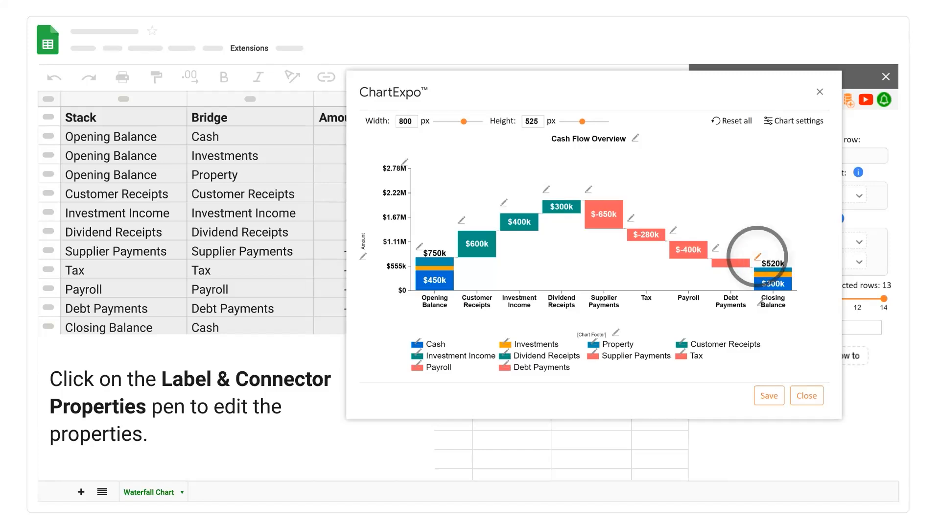
click(760, 249)
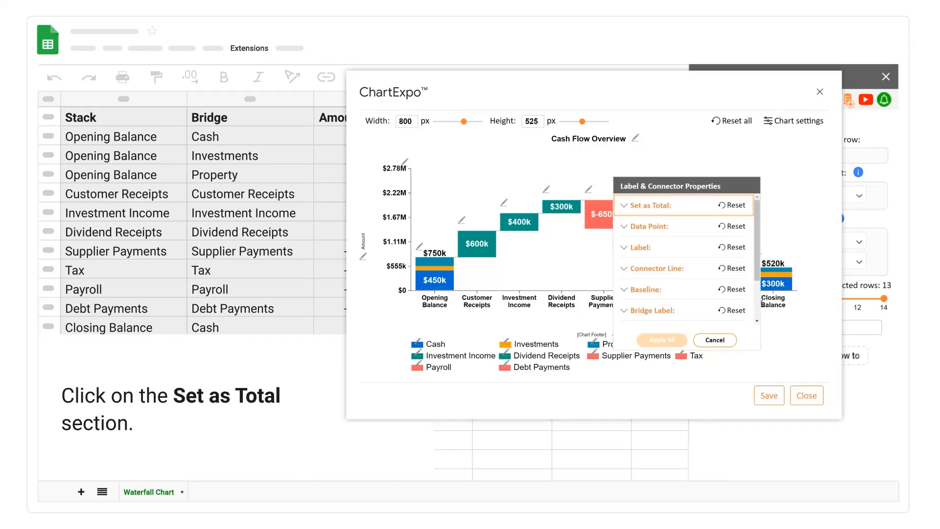
click(641, 206)
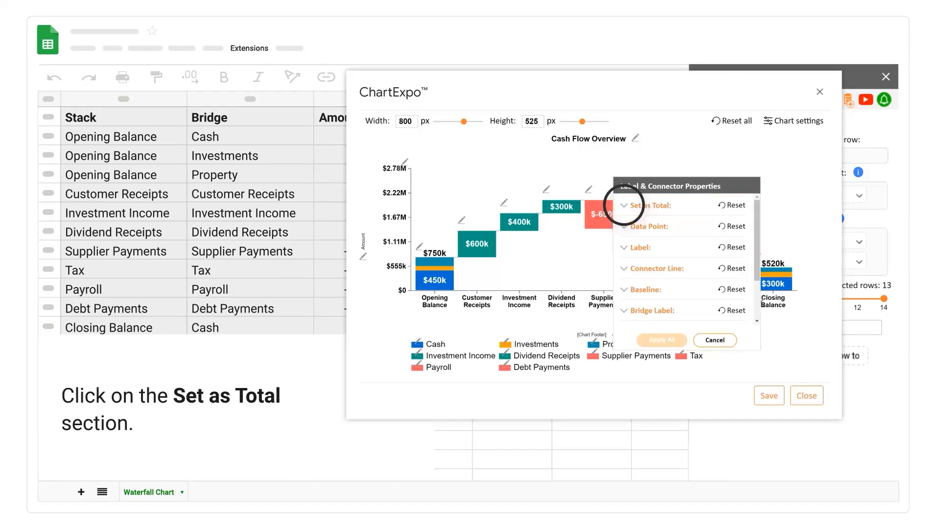
click(642, 206)
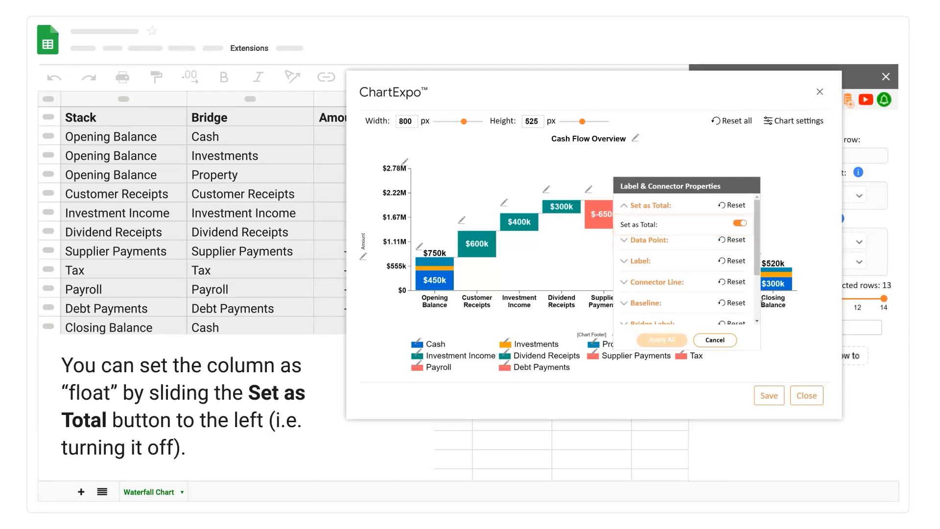
click(738, 224)
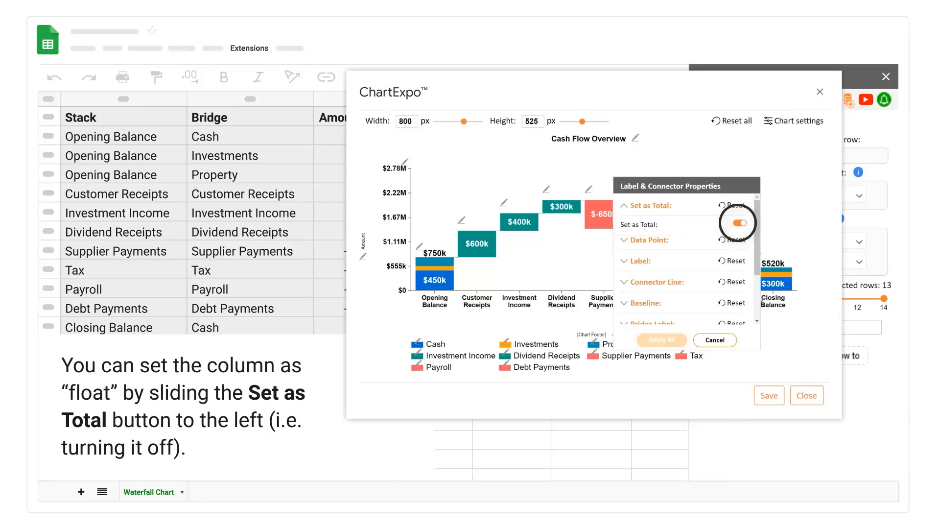
click(738, 223)
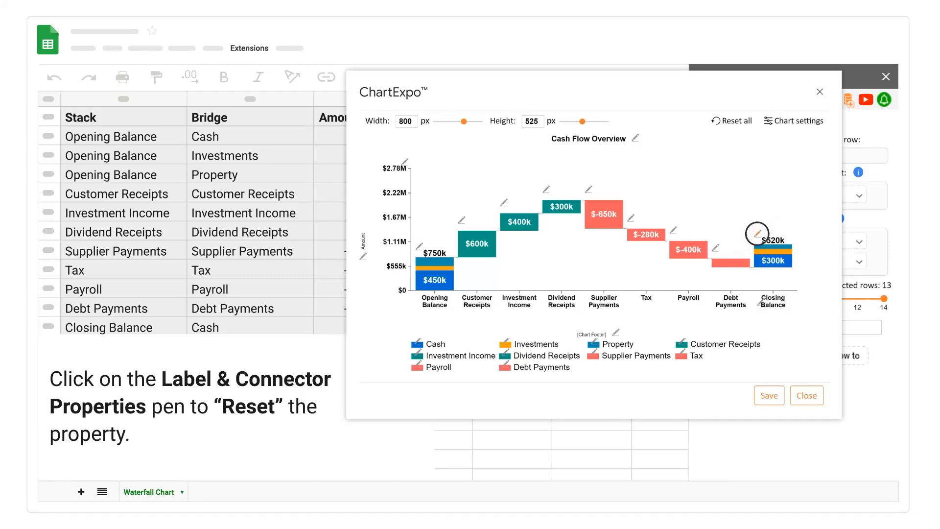
click(757, 233)
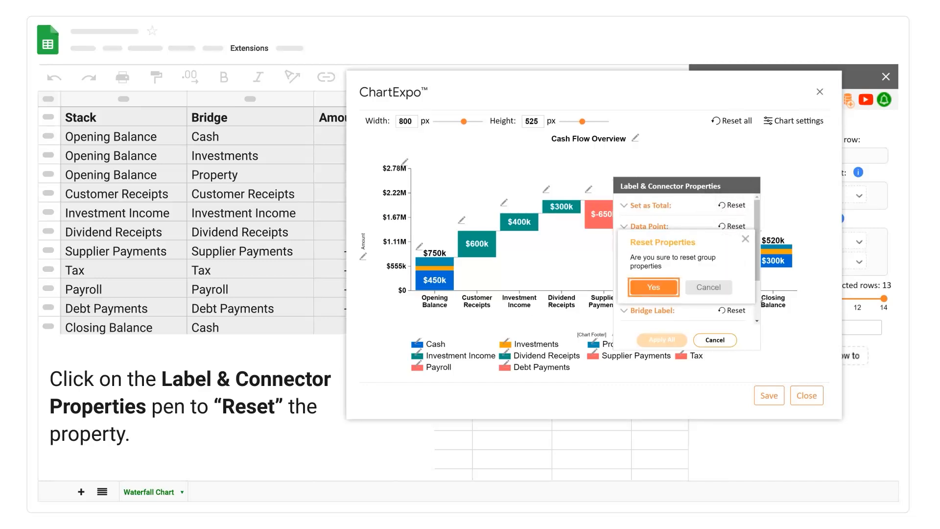
click(653, 287)
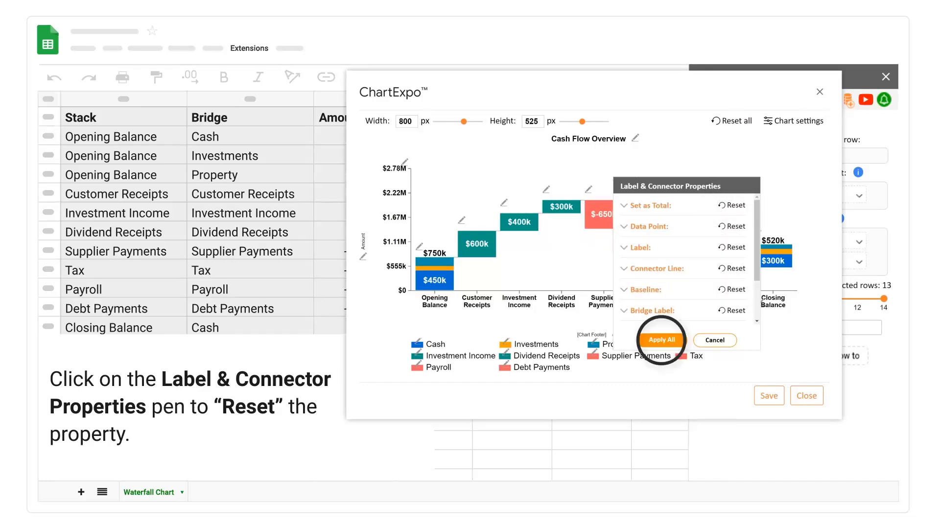
click(661, 339)
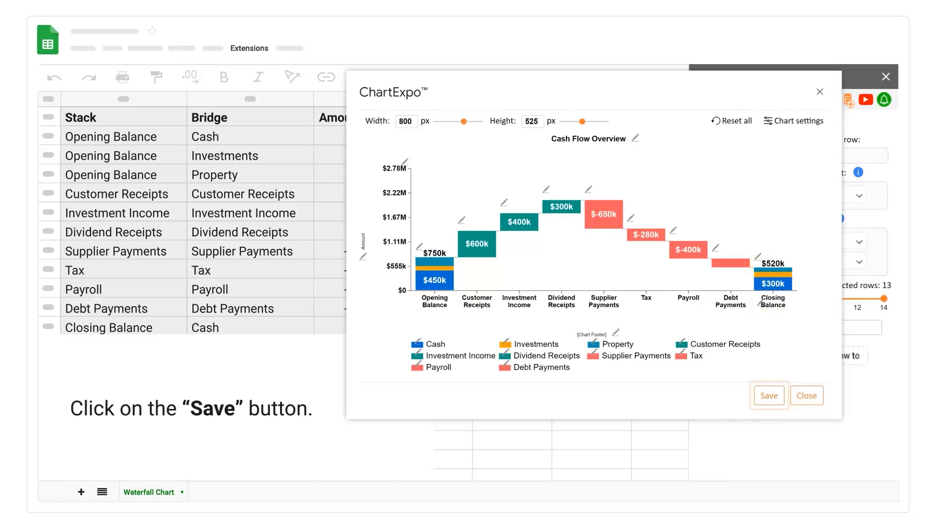
Save the Cash Flow Overview chart and add it to the sheet as an image
click(769, 395)
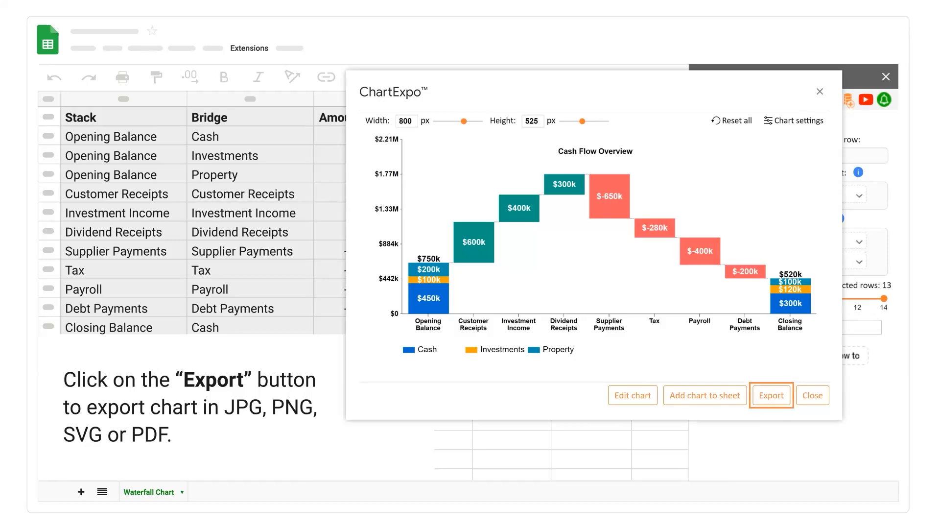
click(772, 395)
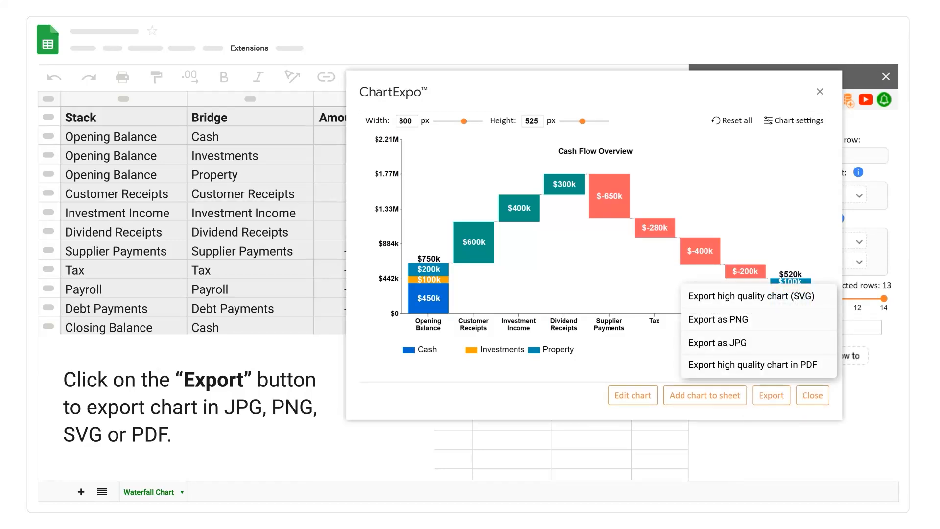
mouse_move(717, 343)
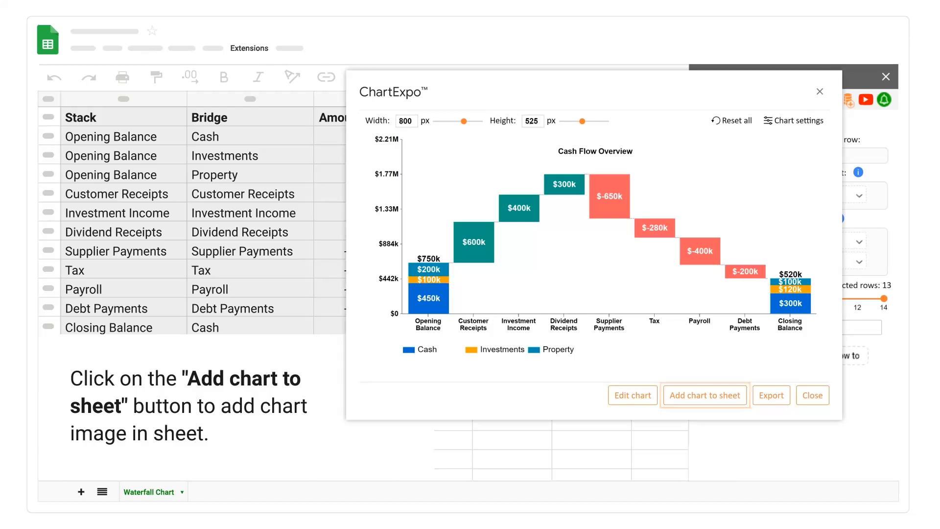
click(704, 395)
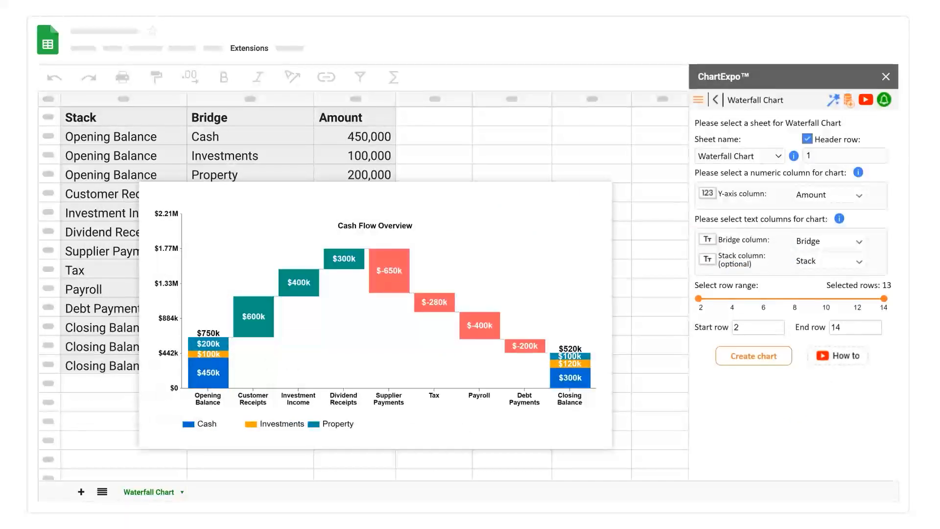